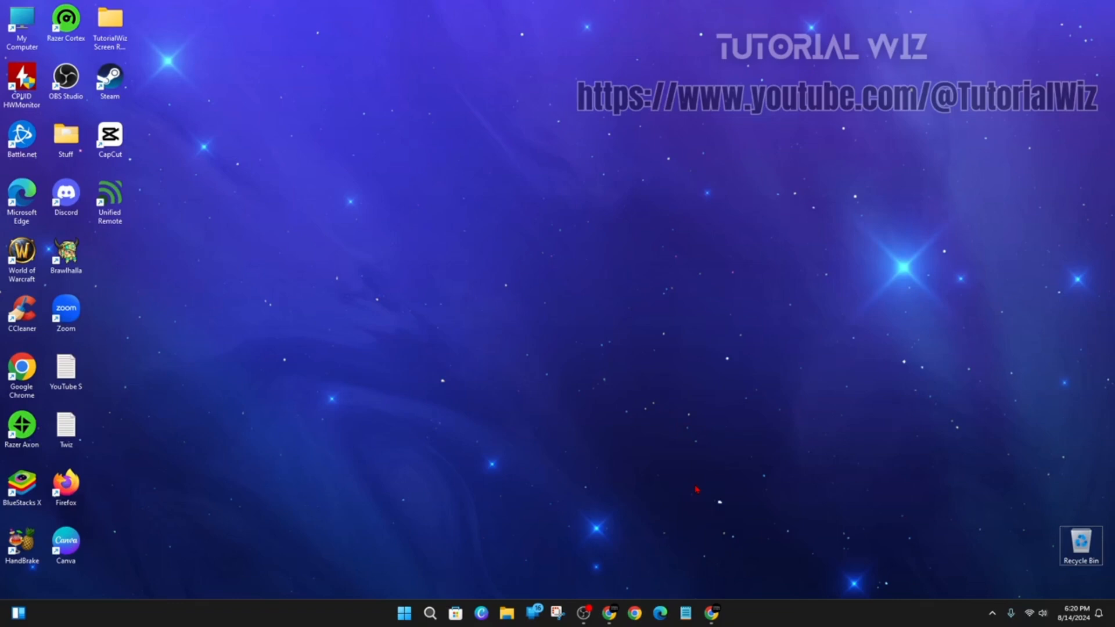
pyautogui.moveTo(731, 496)
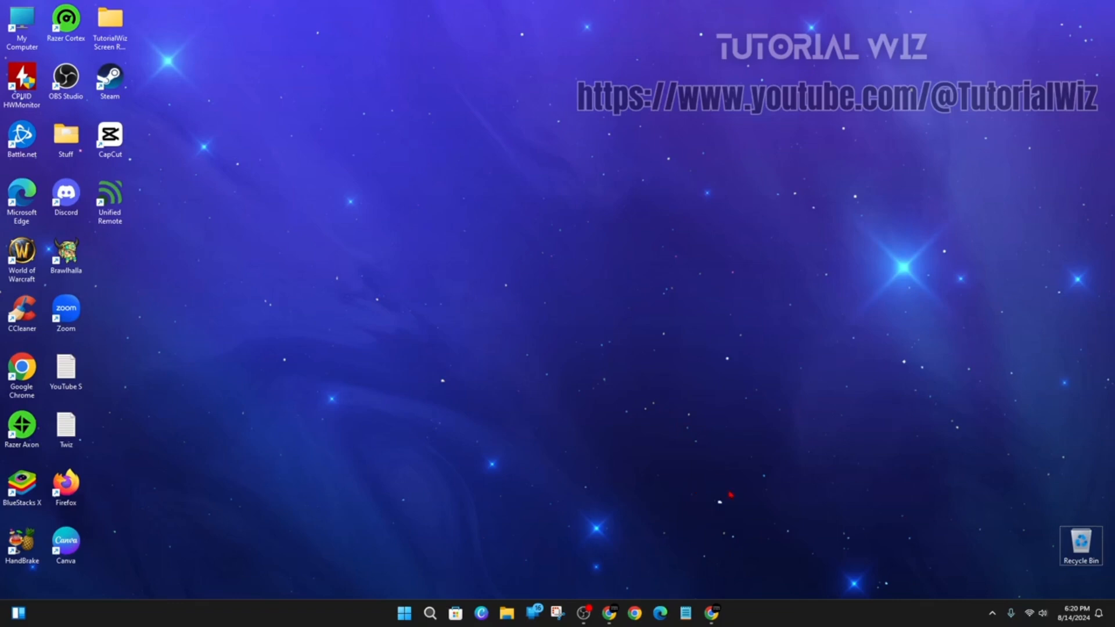
pyautogui.moveTo(753, 555)
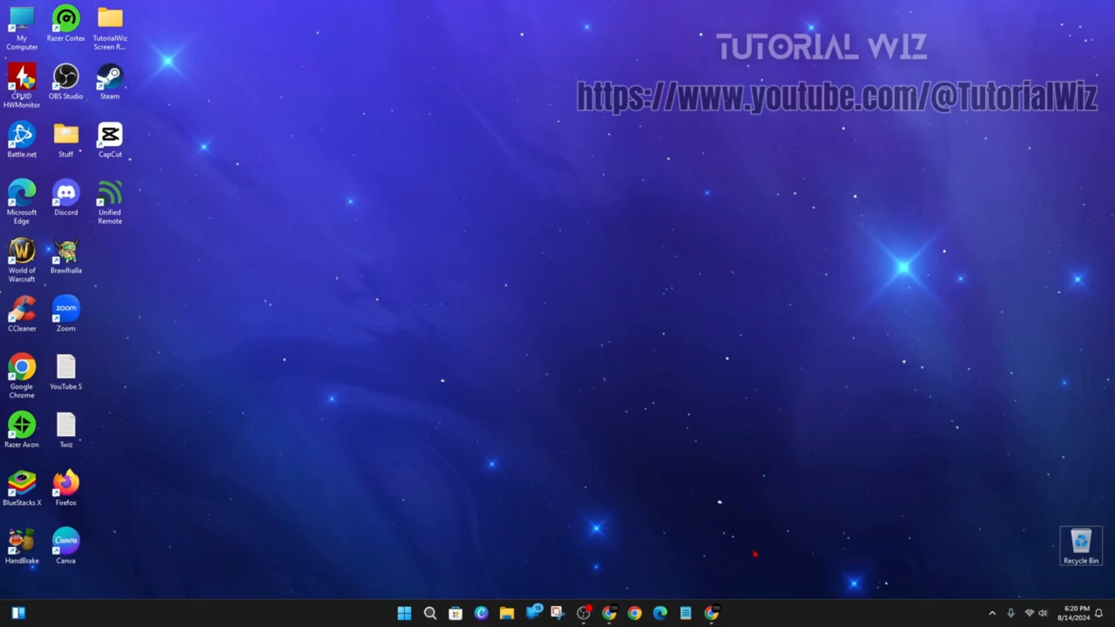
pyautogui.moveTo(626, 419)
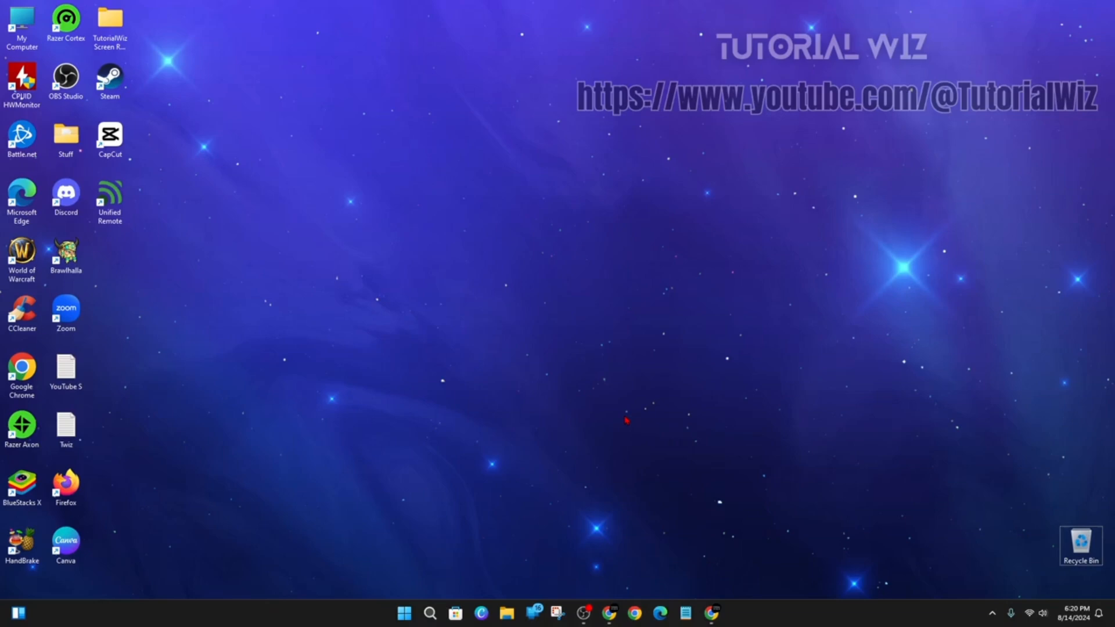
pyautogui.moveTo(806, 551)
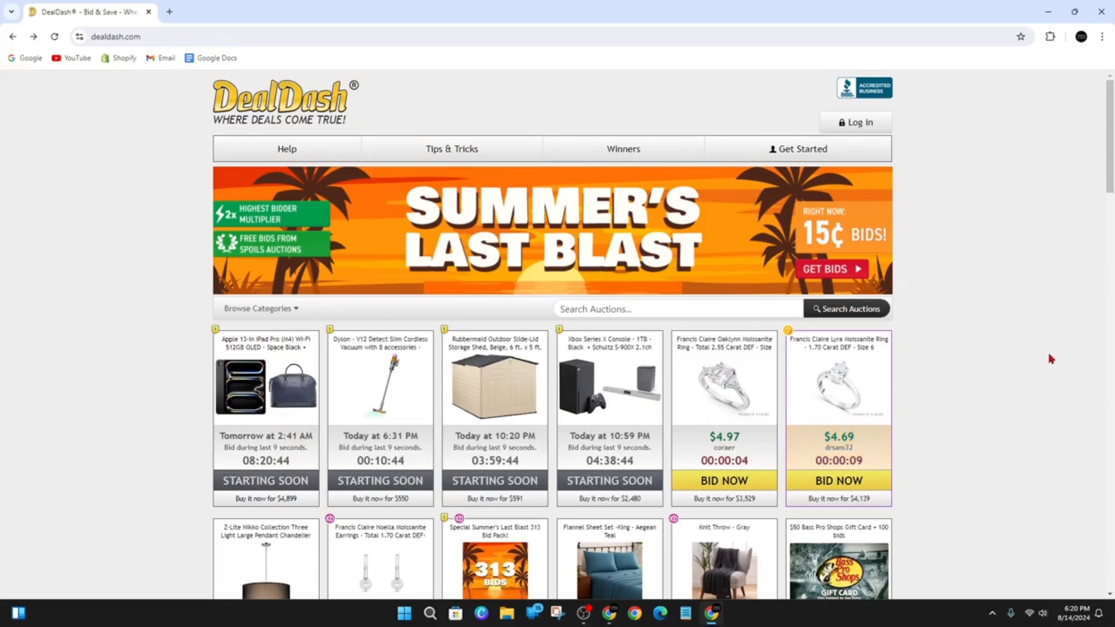
# Reveal the optional Promo Code field in the DealDash signup form, leaving it empty
pyautogui.scroll(-3)
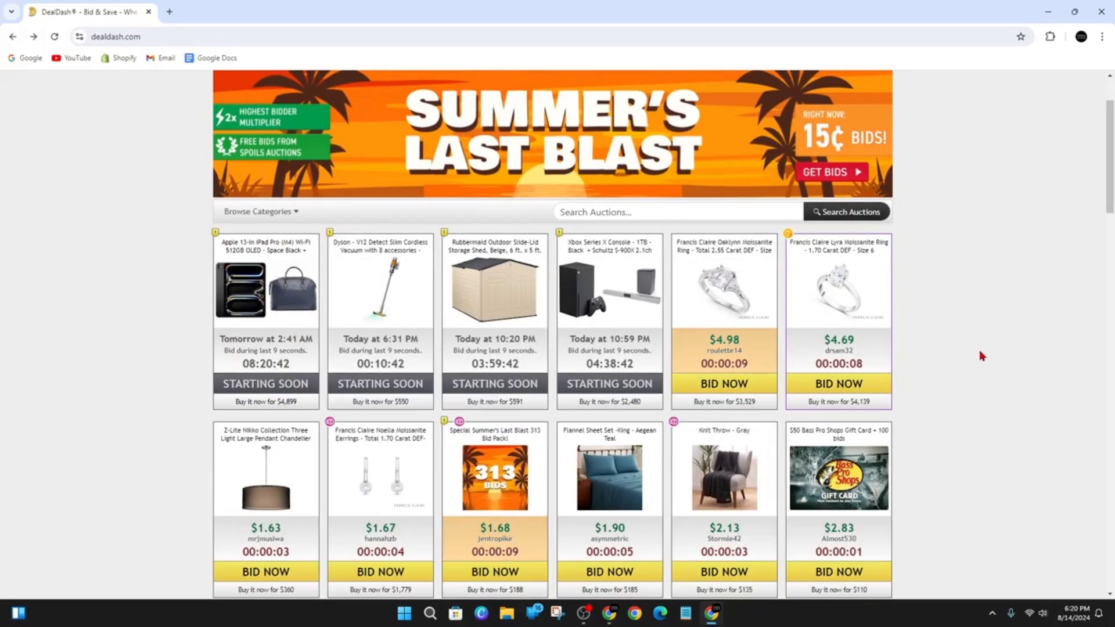
pyautogui.scroll(-3)
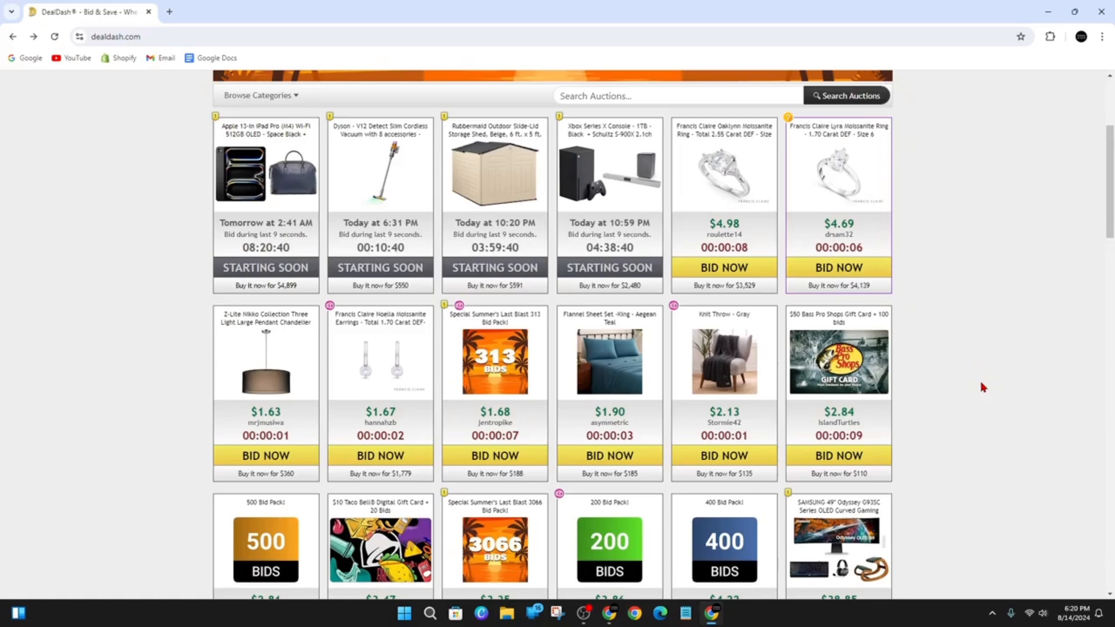
pyautogui.scroll(-3)
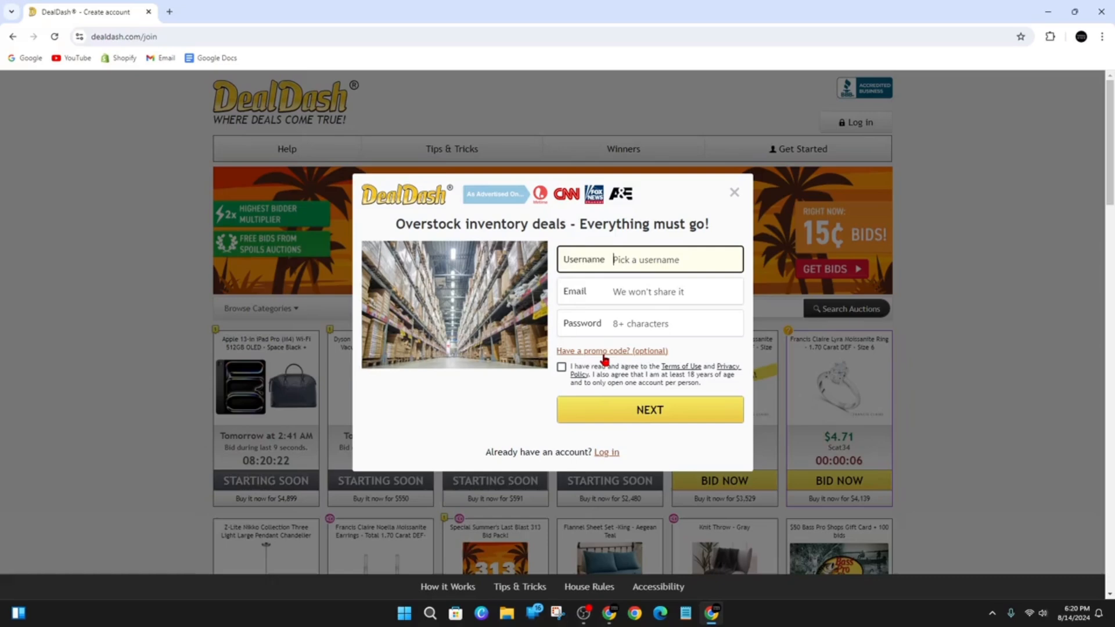
pyautogui.click(609, 351)
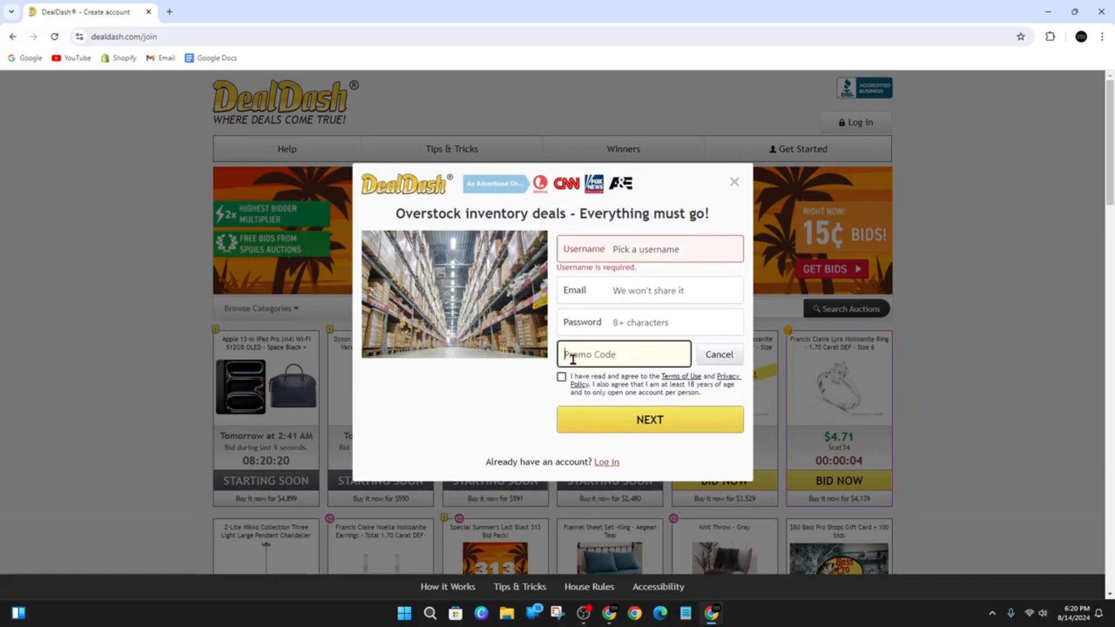